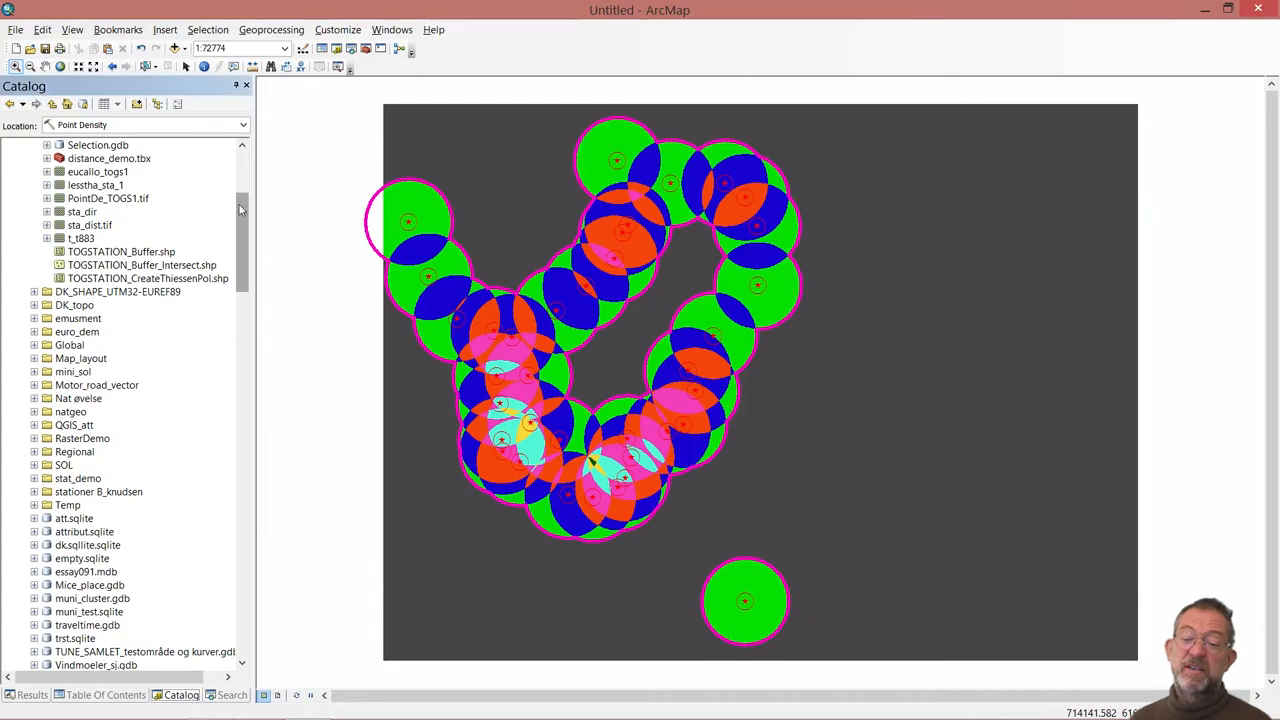
Scroll the Catalog to reveal the Spatial Analyst Density and Distance toolsets.
scroll("down", 3)
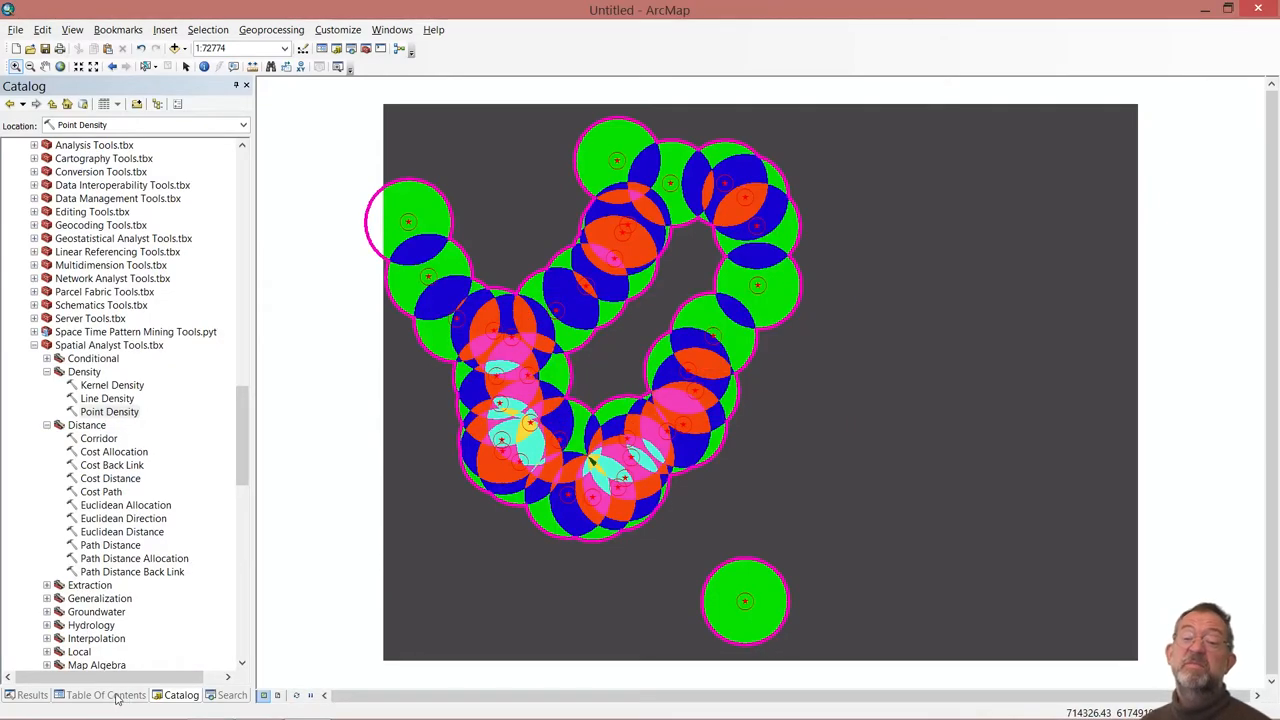
Hide the TOGSTATION_Buffer layer, then expand the Selection geodatabase in Catalog.
left_click(105, 695)
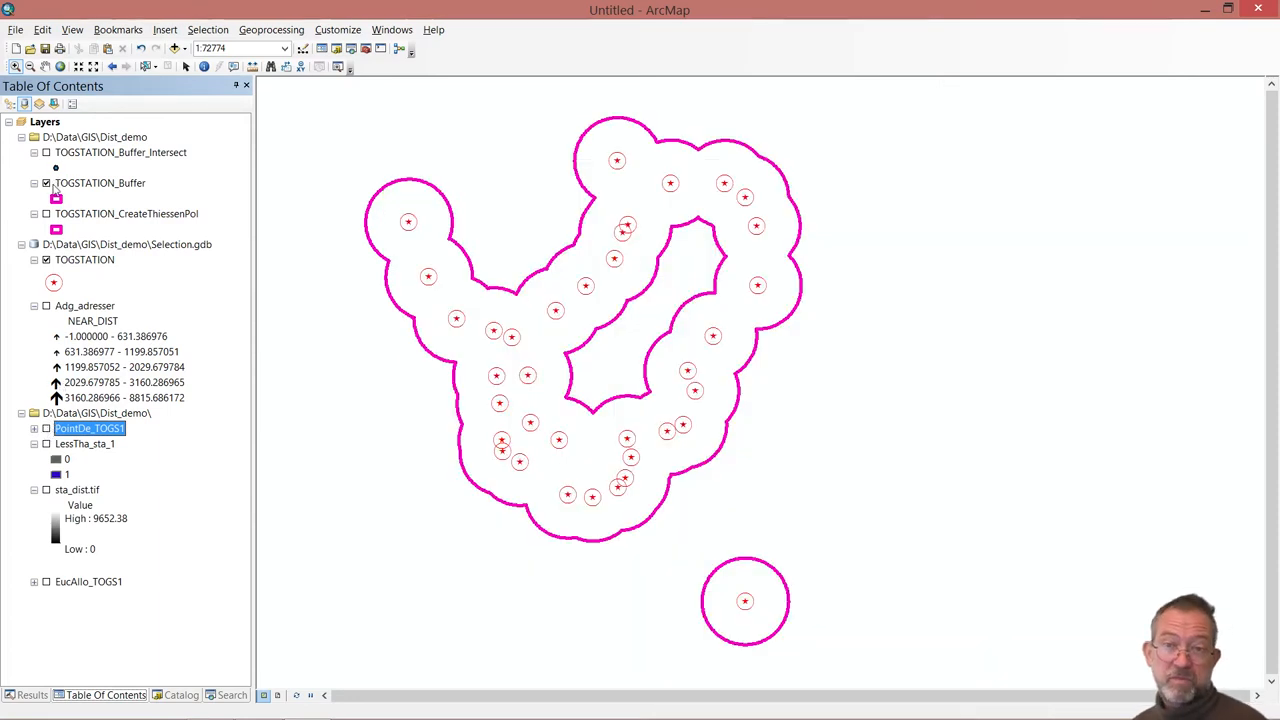
left_click(46, 182)
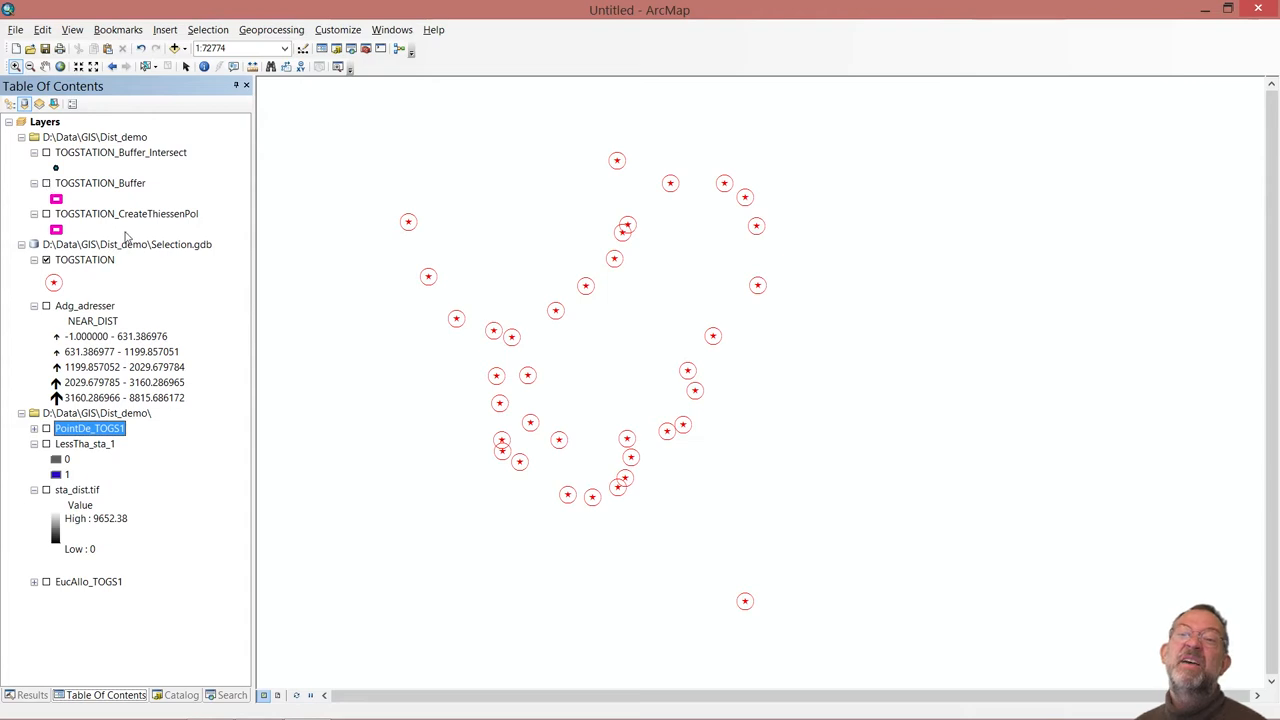
mouse_move(139, 341)
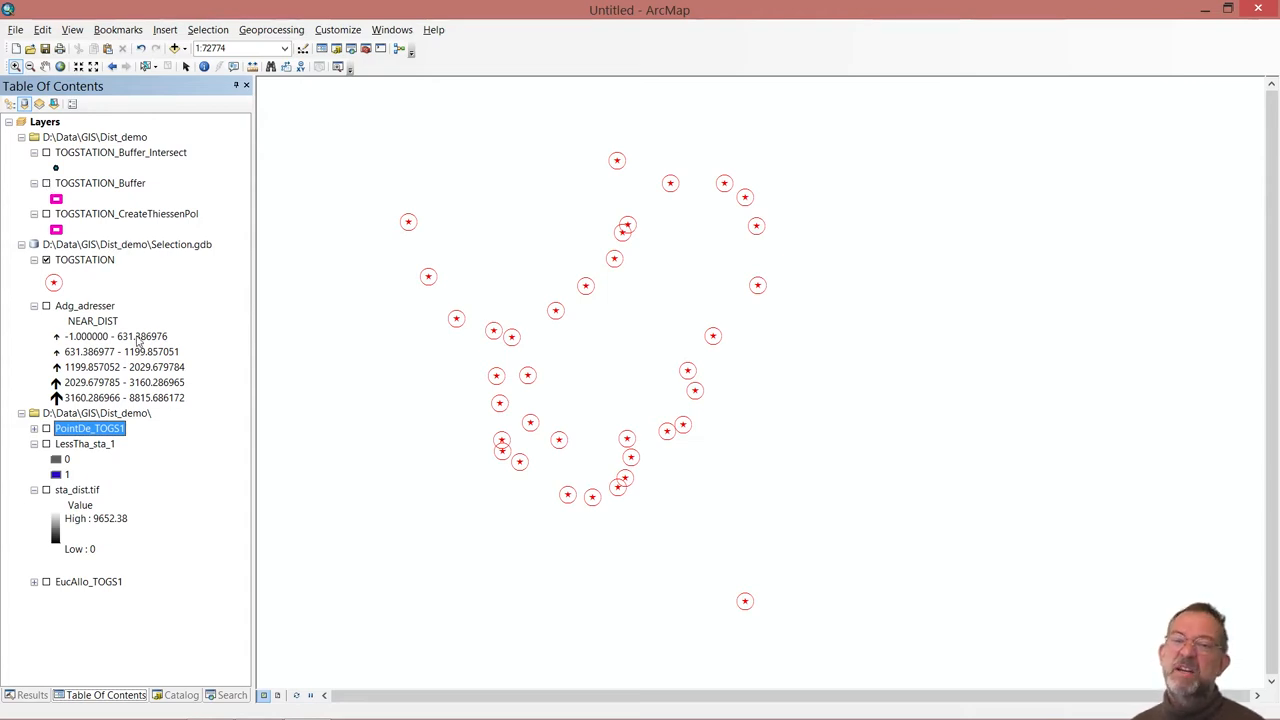
mouse_move(77, 221)
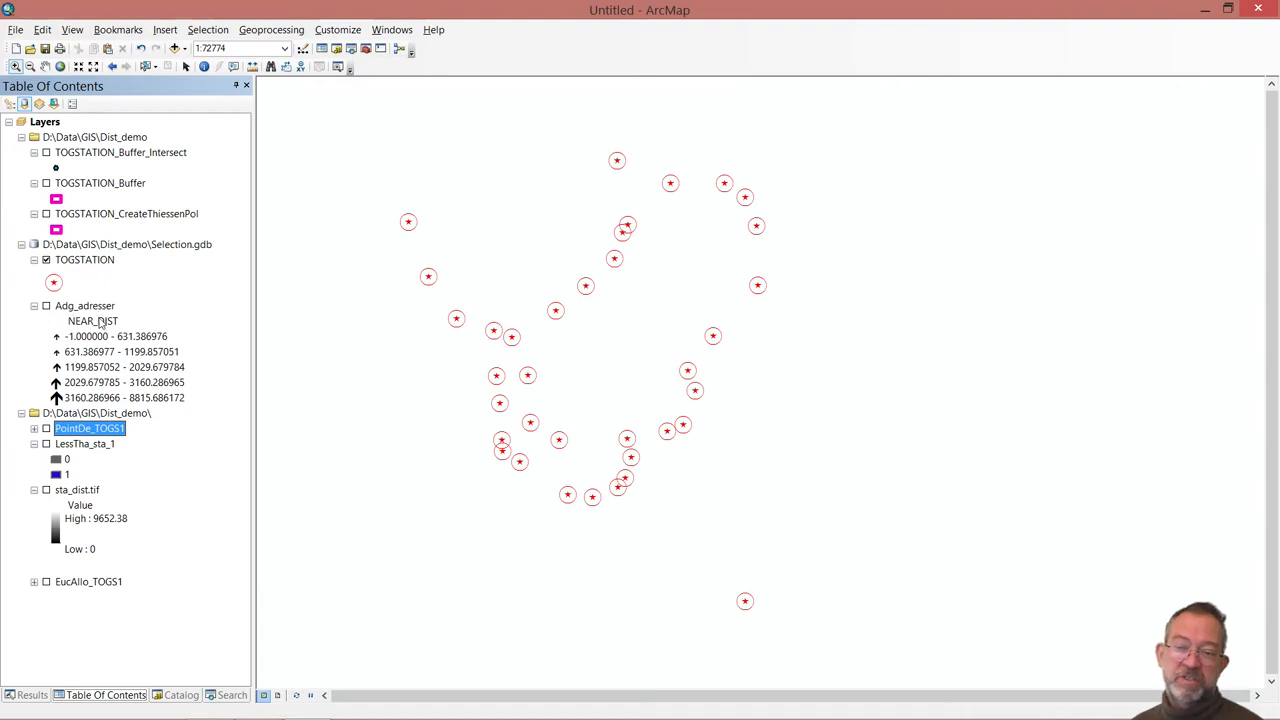
left_click(180, 695)
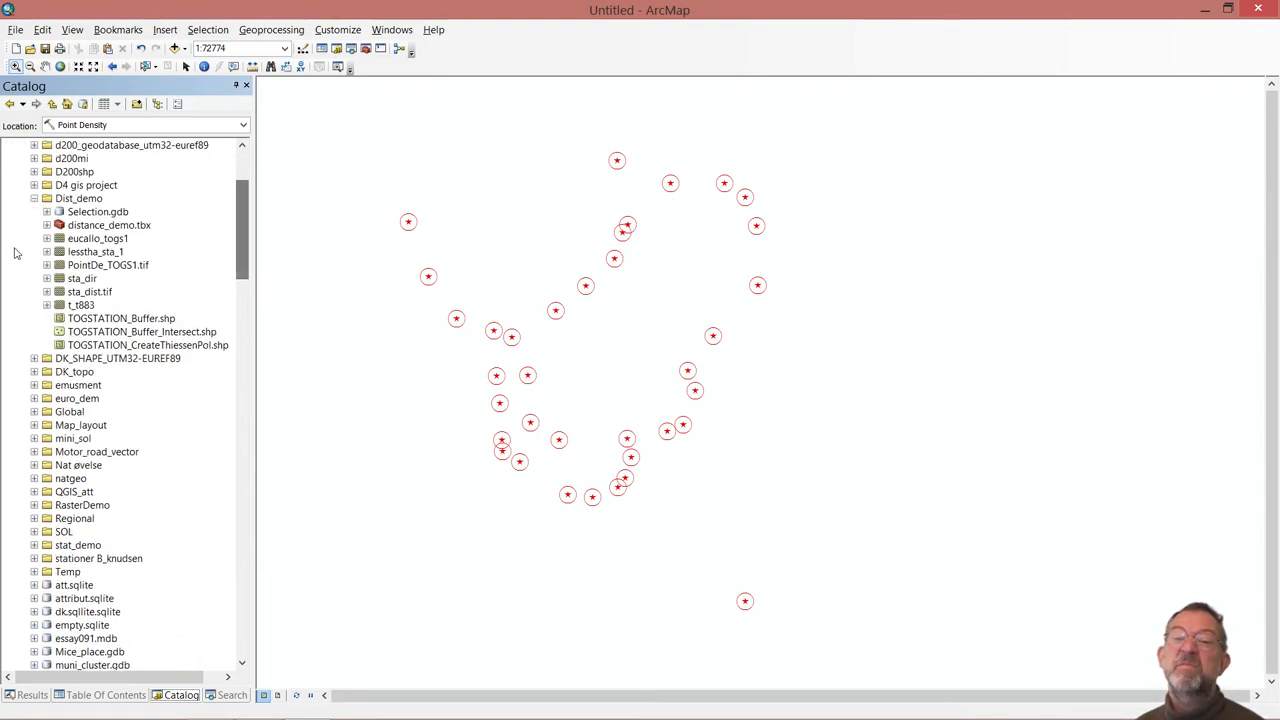
left_click(46, 211)
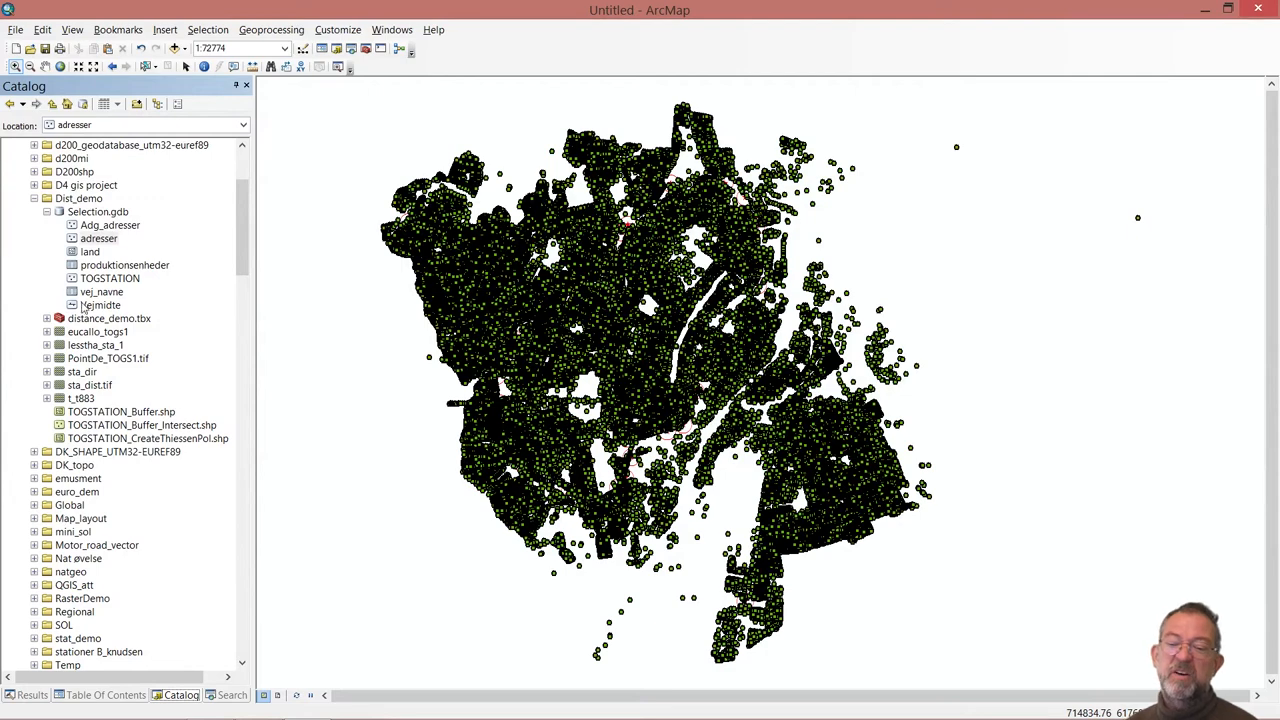
Select the distance_demo toolbox in the Catalog.
left_click(109, 318)
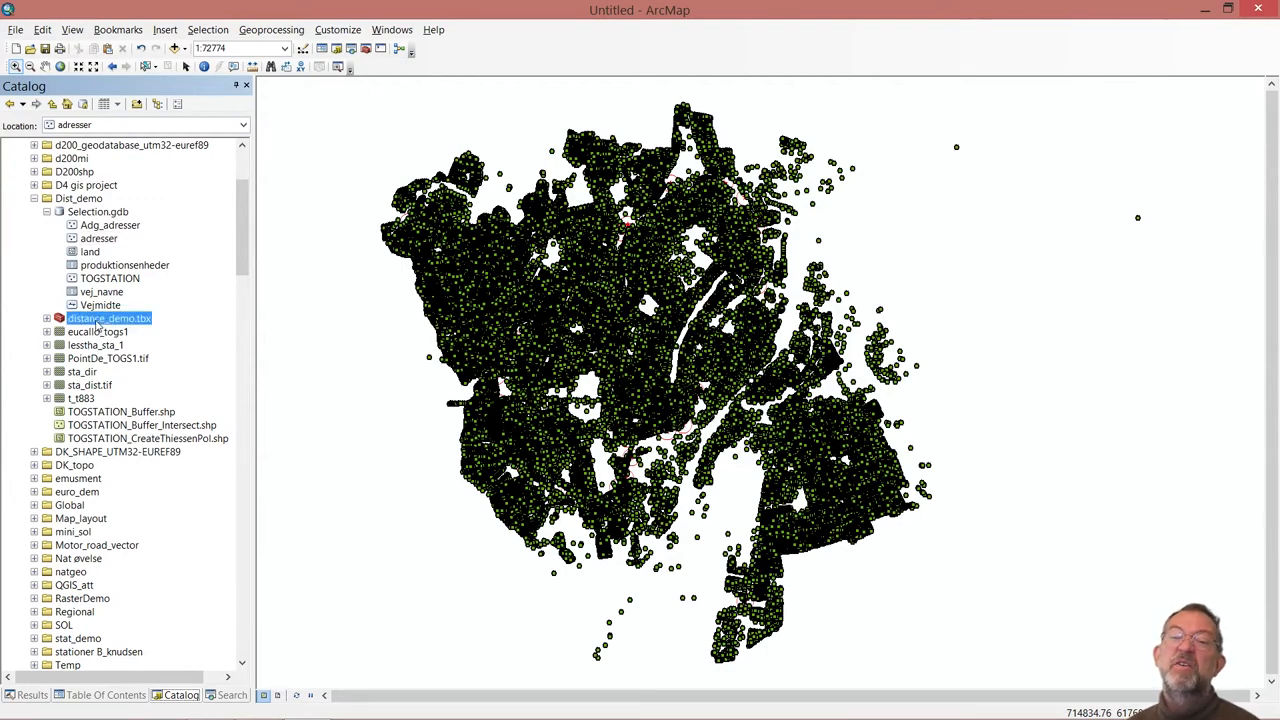
Create a new model in distance_demo.tbx feeding adresser points into Kernel Density.
right_click(109, 318)
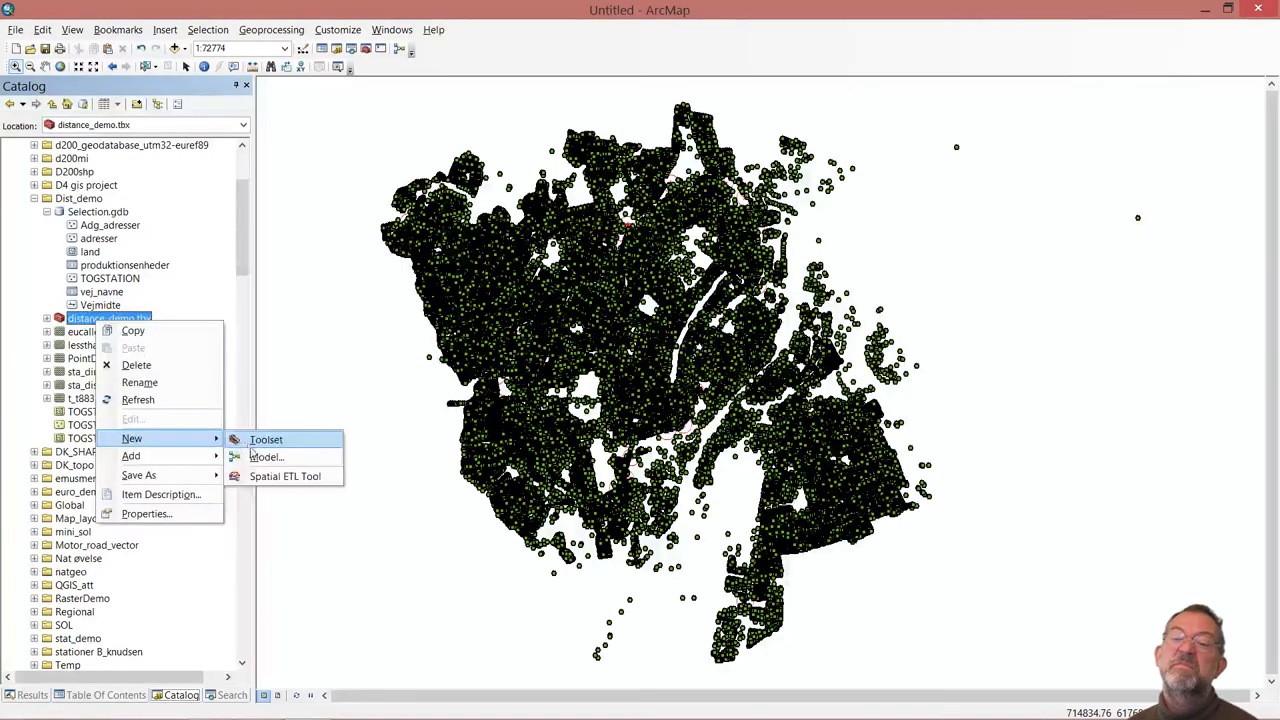
left_click(266, 457)
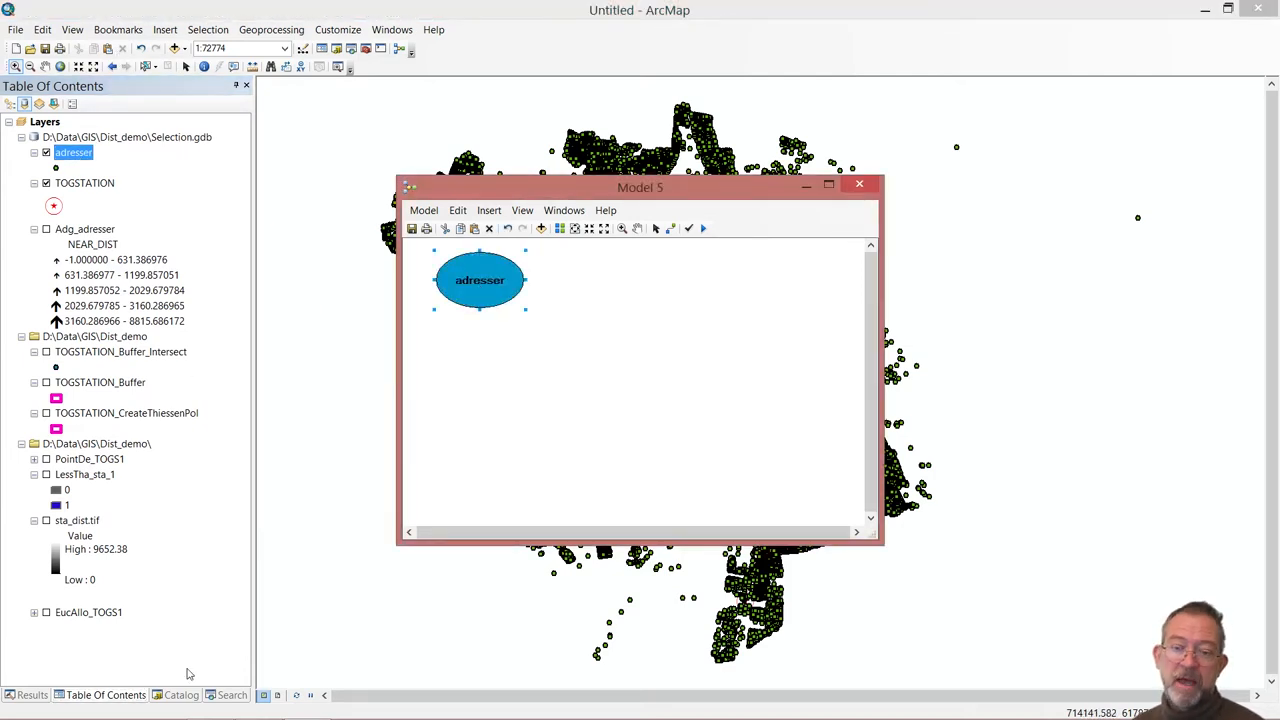
left_click(181, 695)
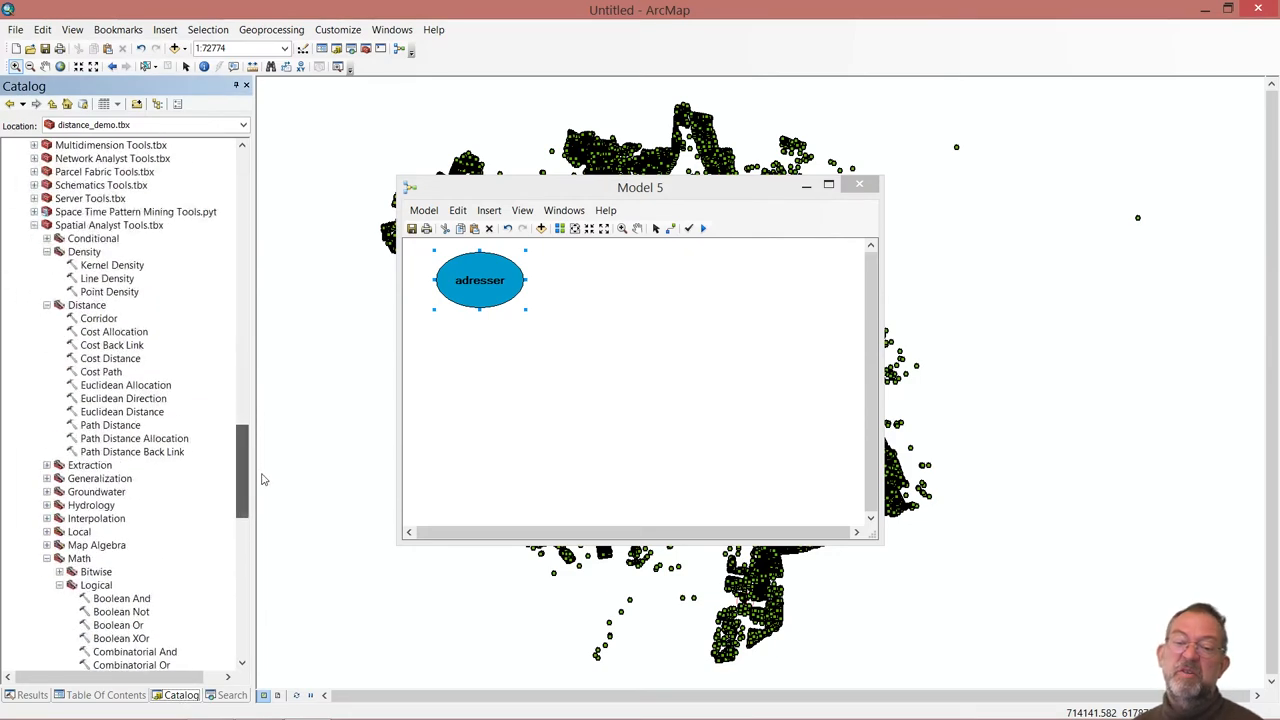
left_click(112, 265)
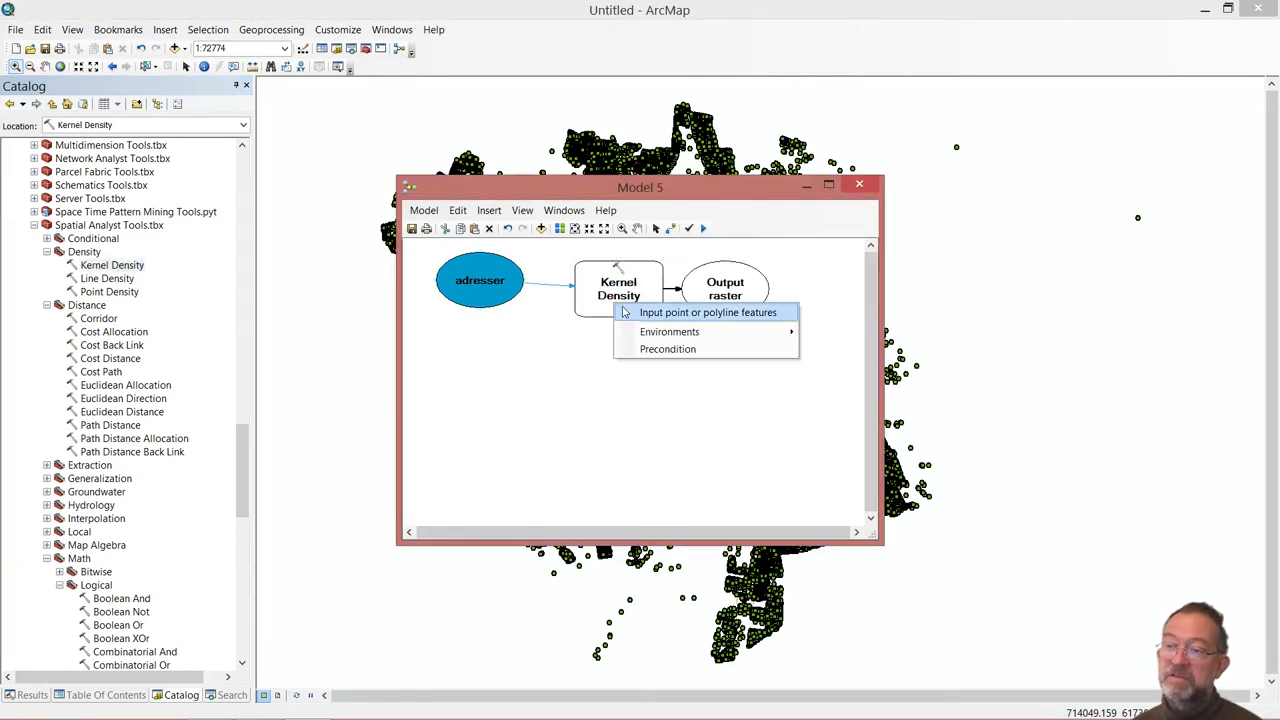
left_click(708, 312)
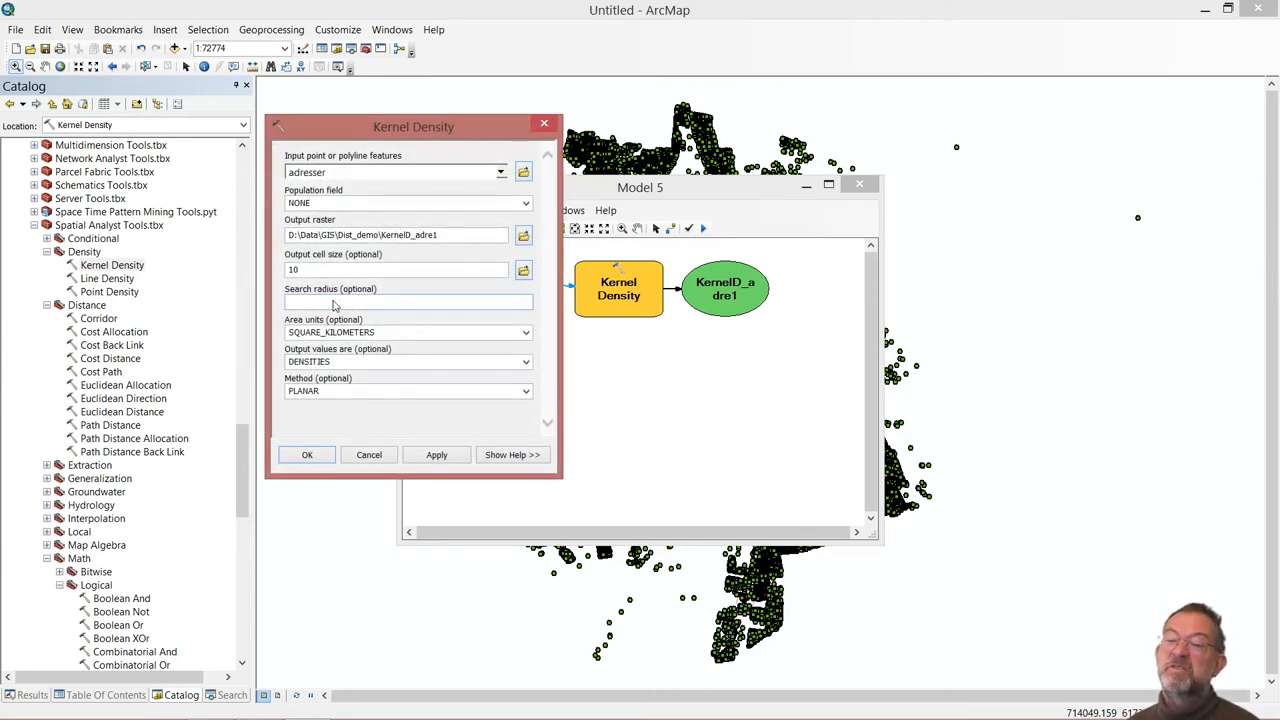
Set Kernel Density search radius 1000, output DENSITIES and PLANAR method.
left_click(405, 302)
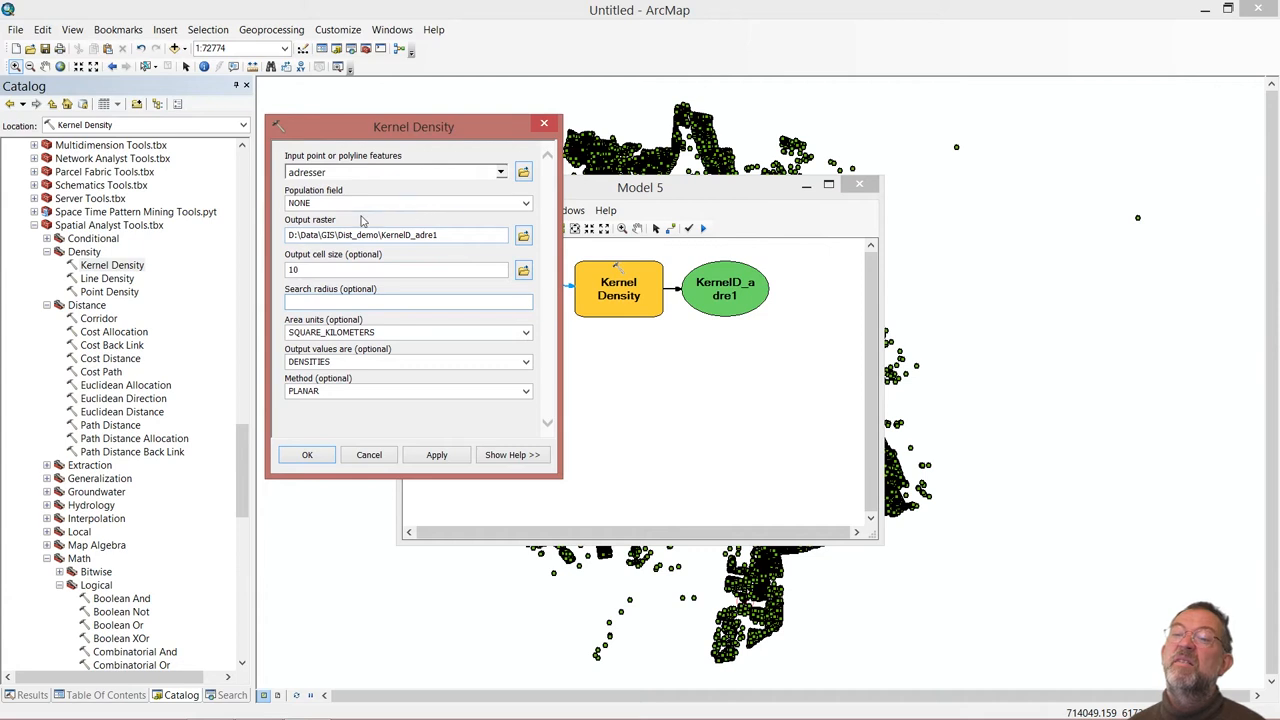
left_click(408, 301)
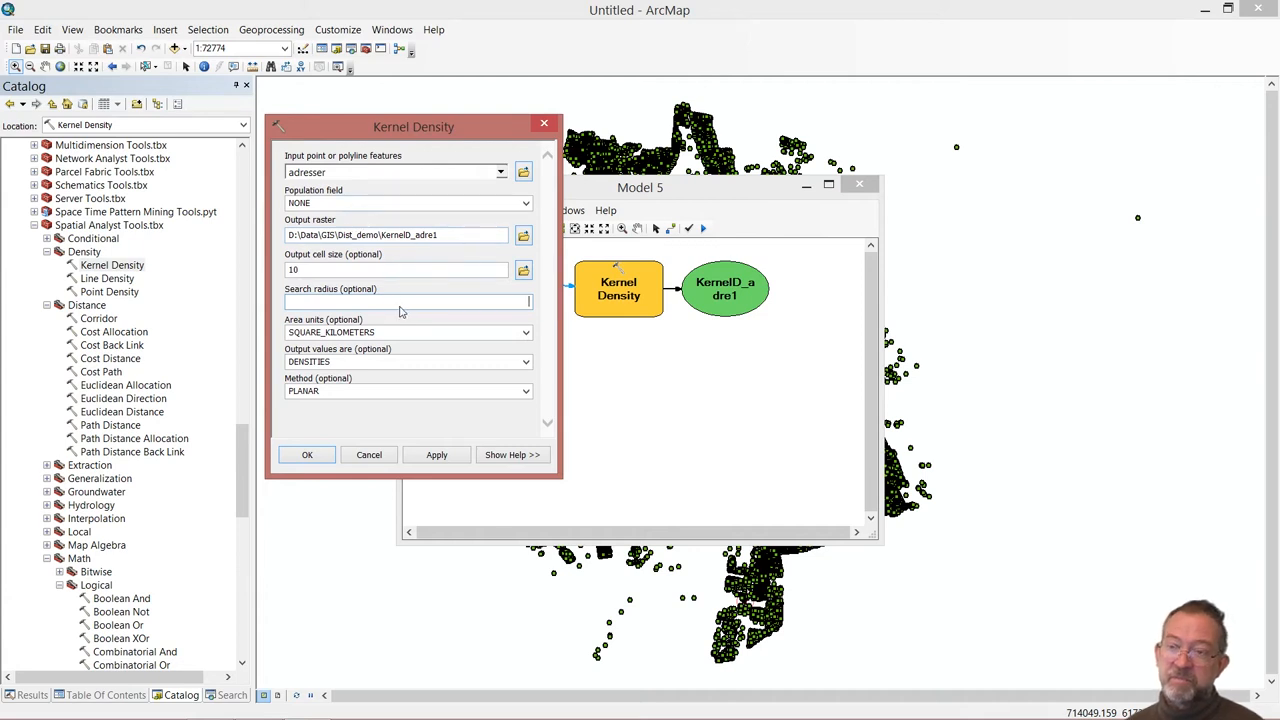
type("1000")
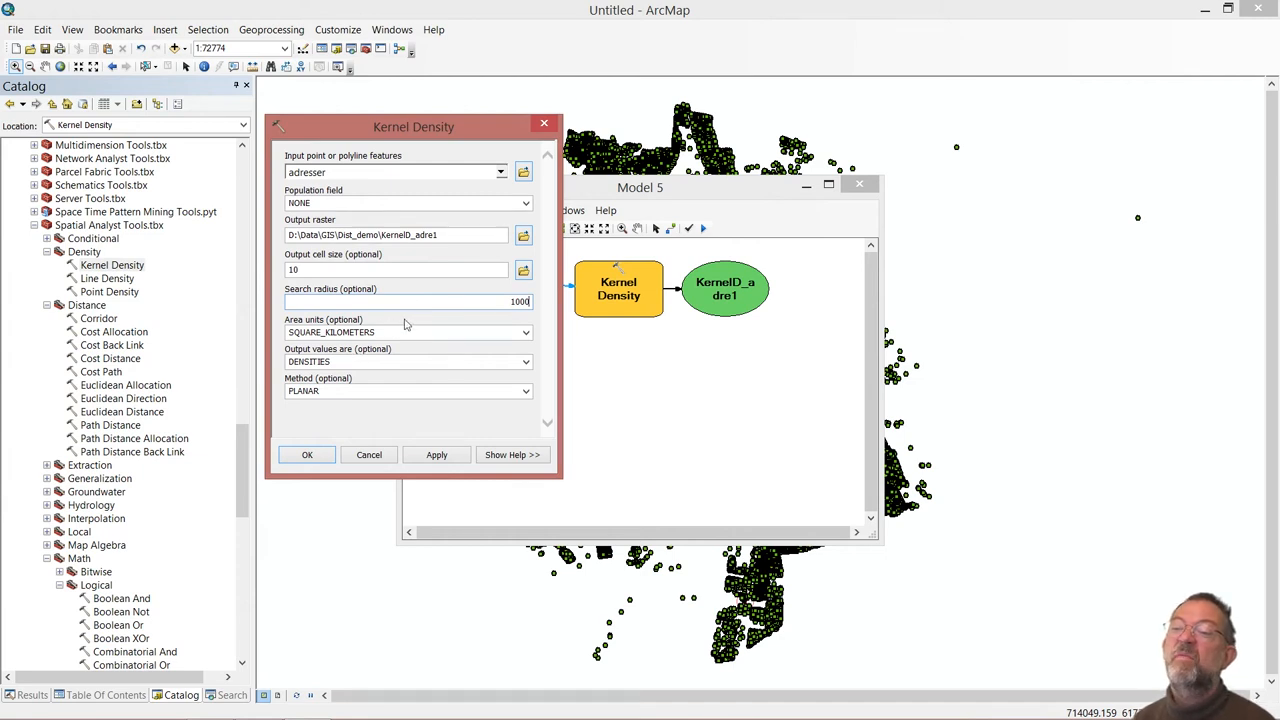
mouse_move(410, 390)
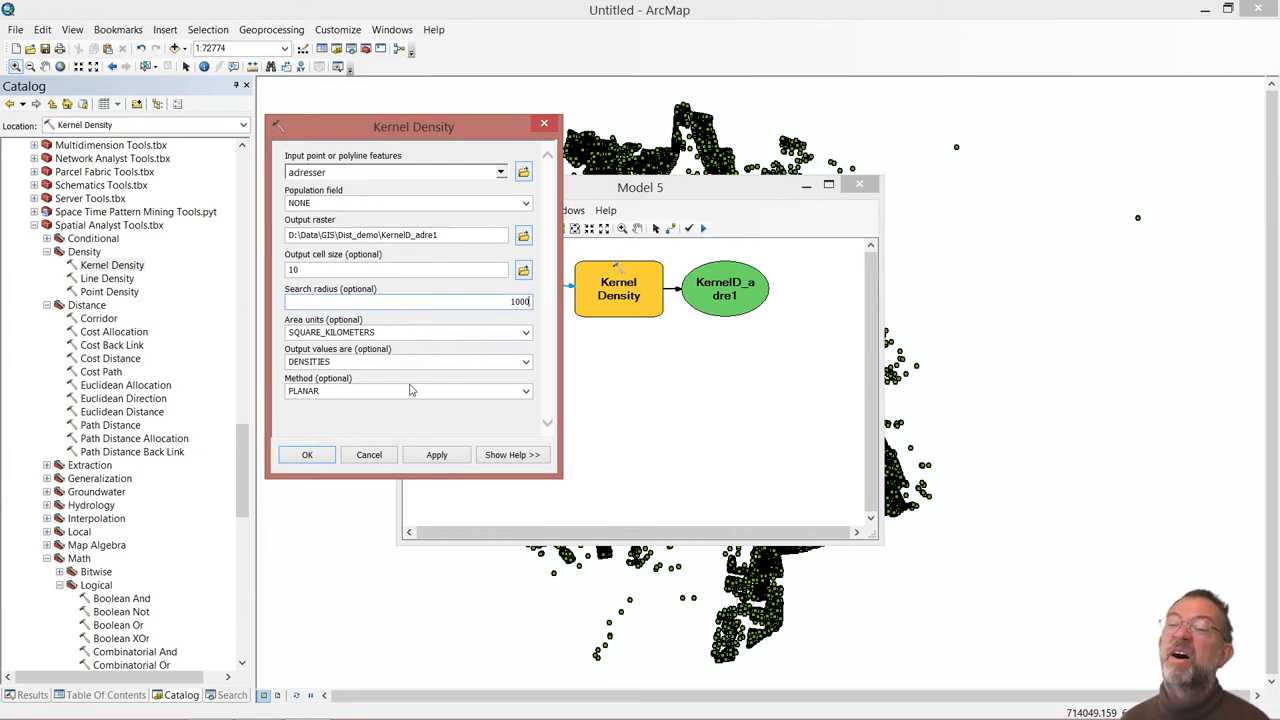
mouse_move(537, 364)
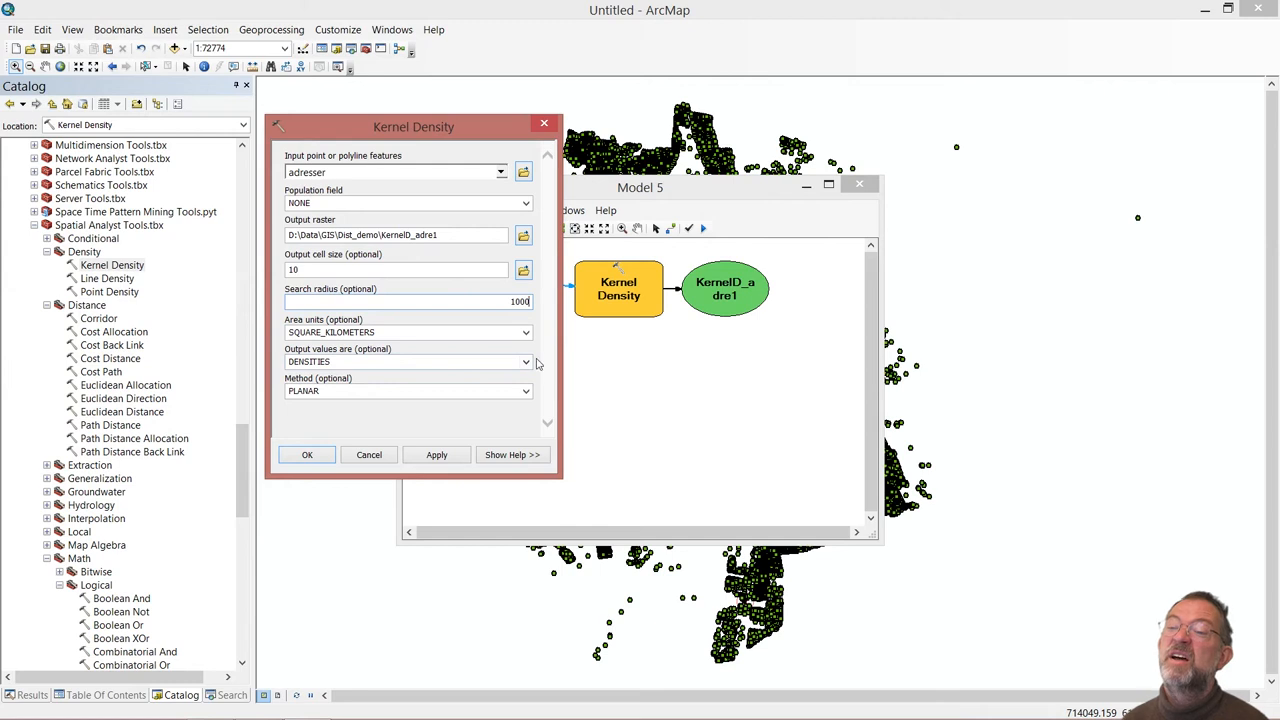
left_click(526, 361)
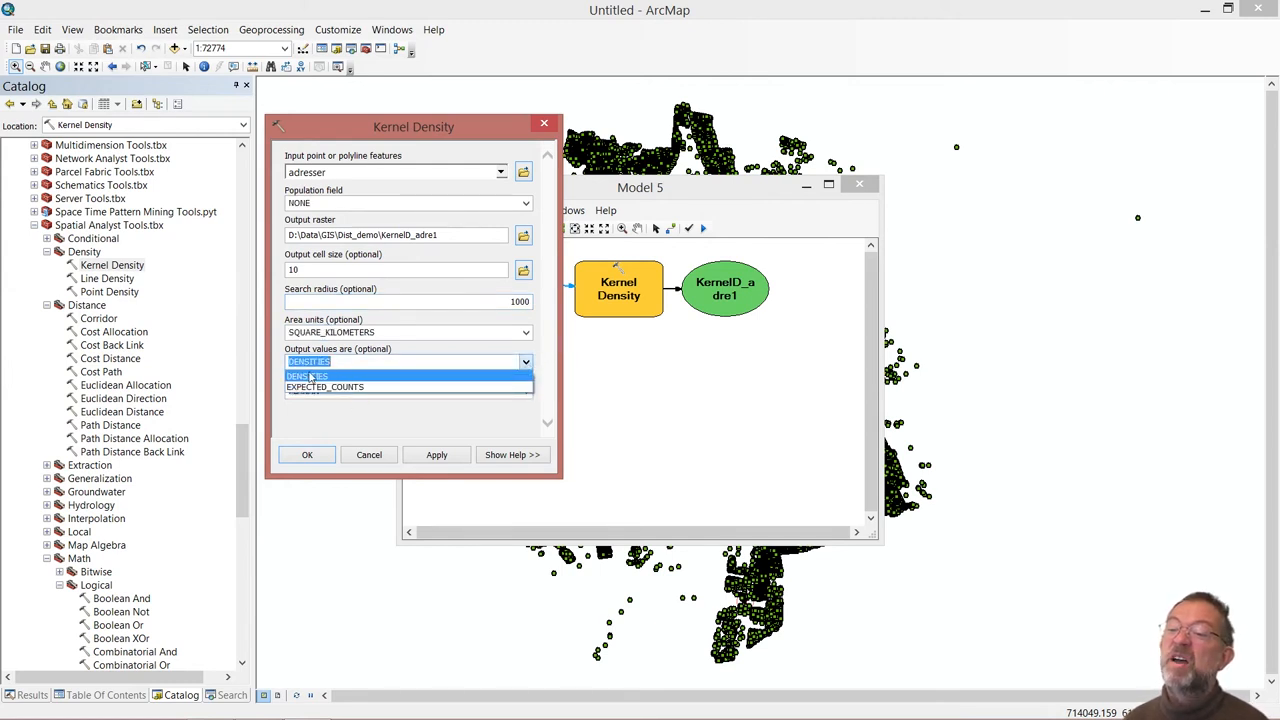
left_click(307, 376)
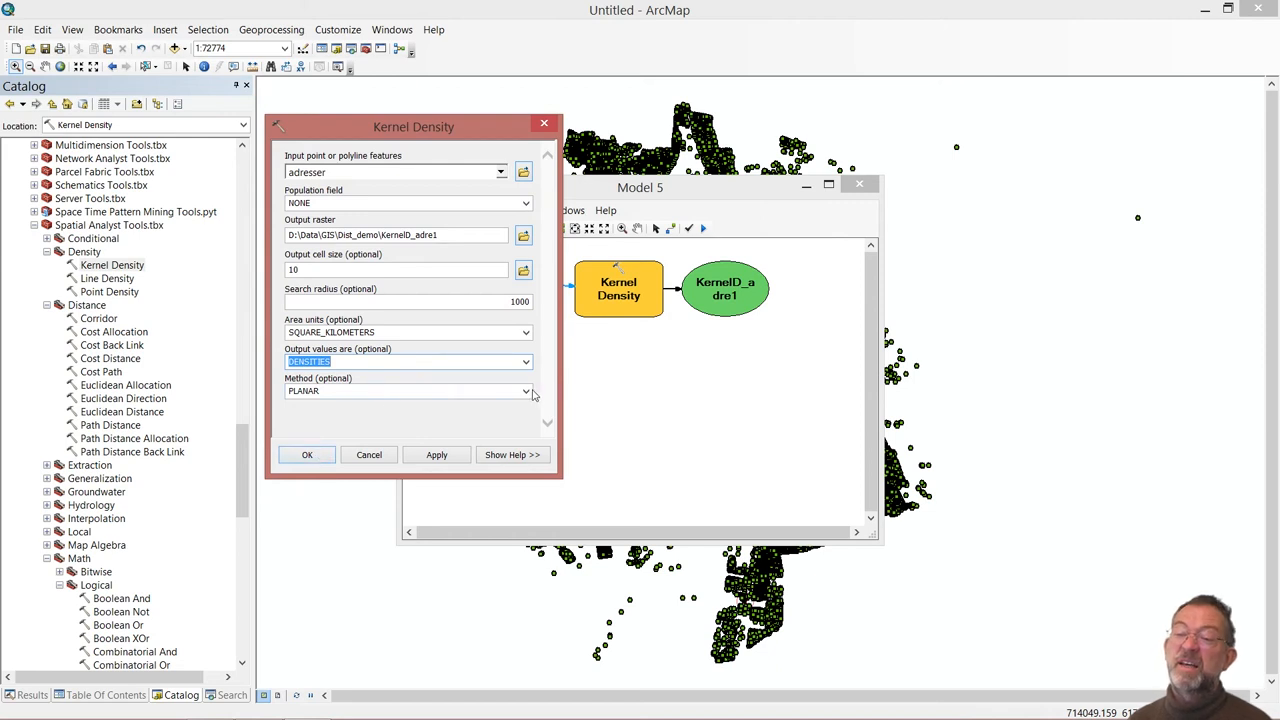
left_click(526, 391)
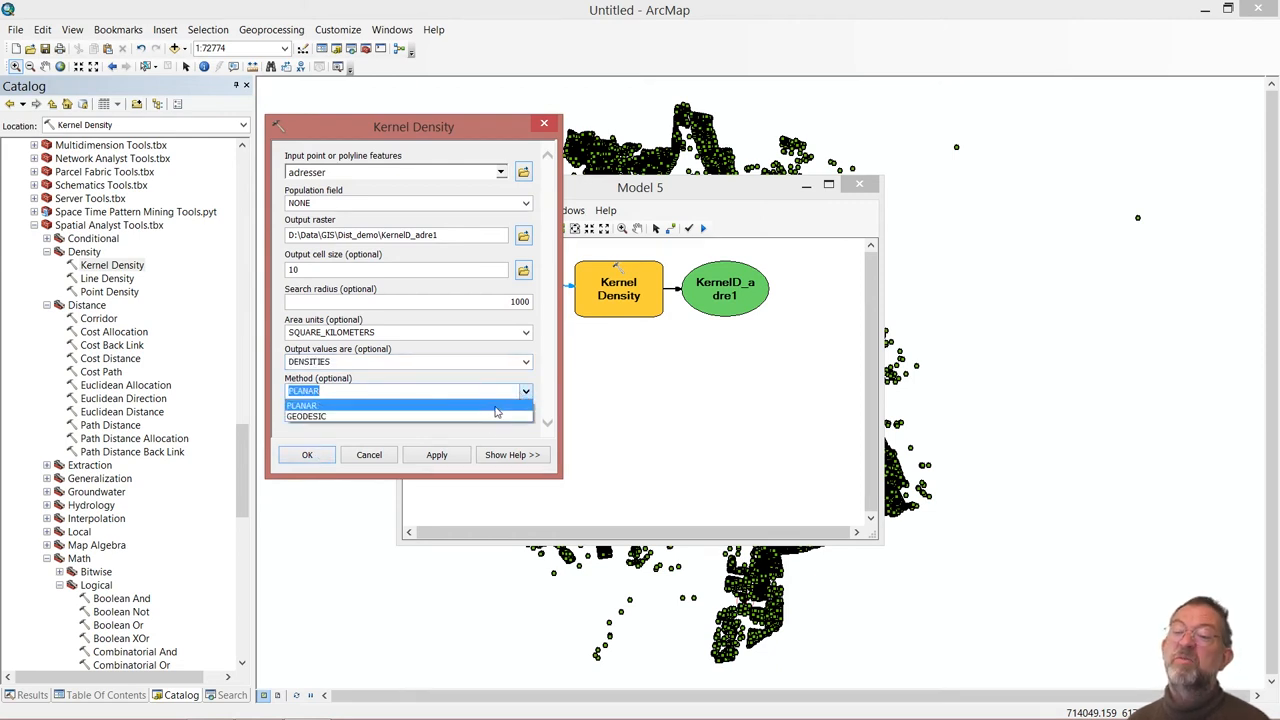
left_click(303, 404)
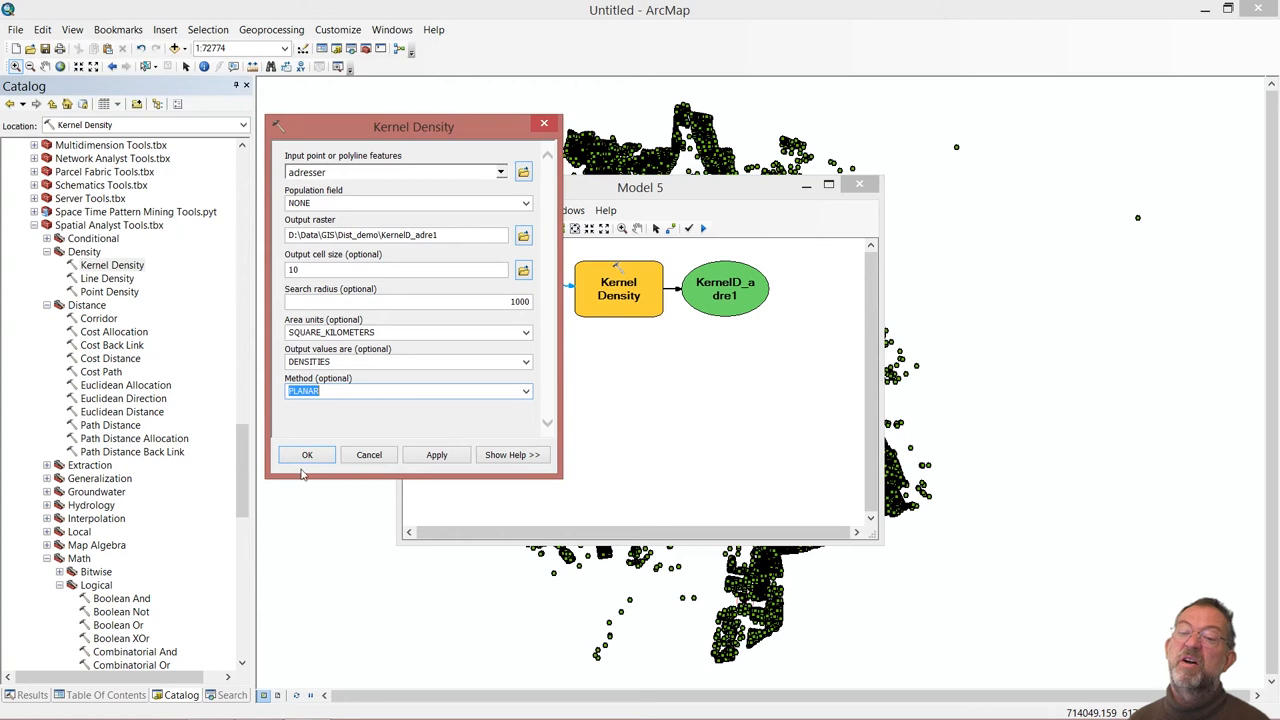
Confirm the Kernel Density settings and run the model to produce kerneld_adre1.
left_click(307, 454)
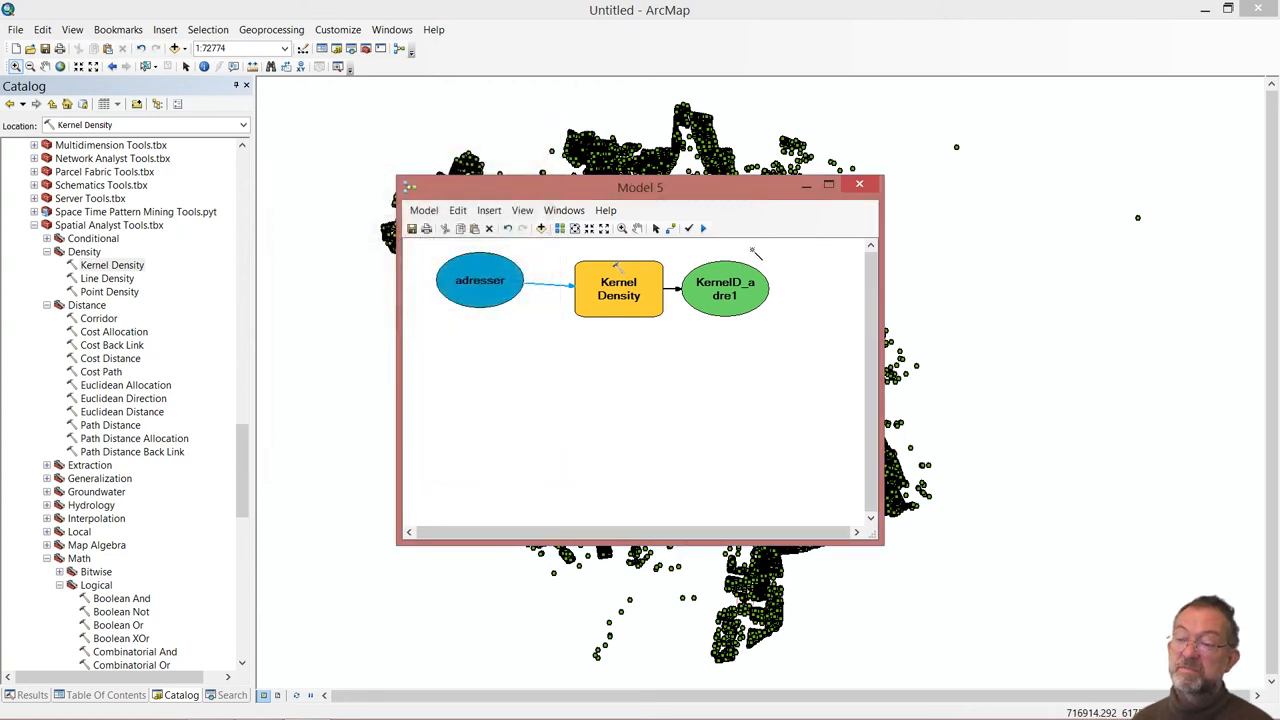
right_click(724, 288)
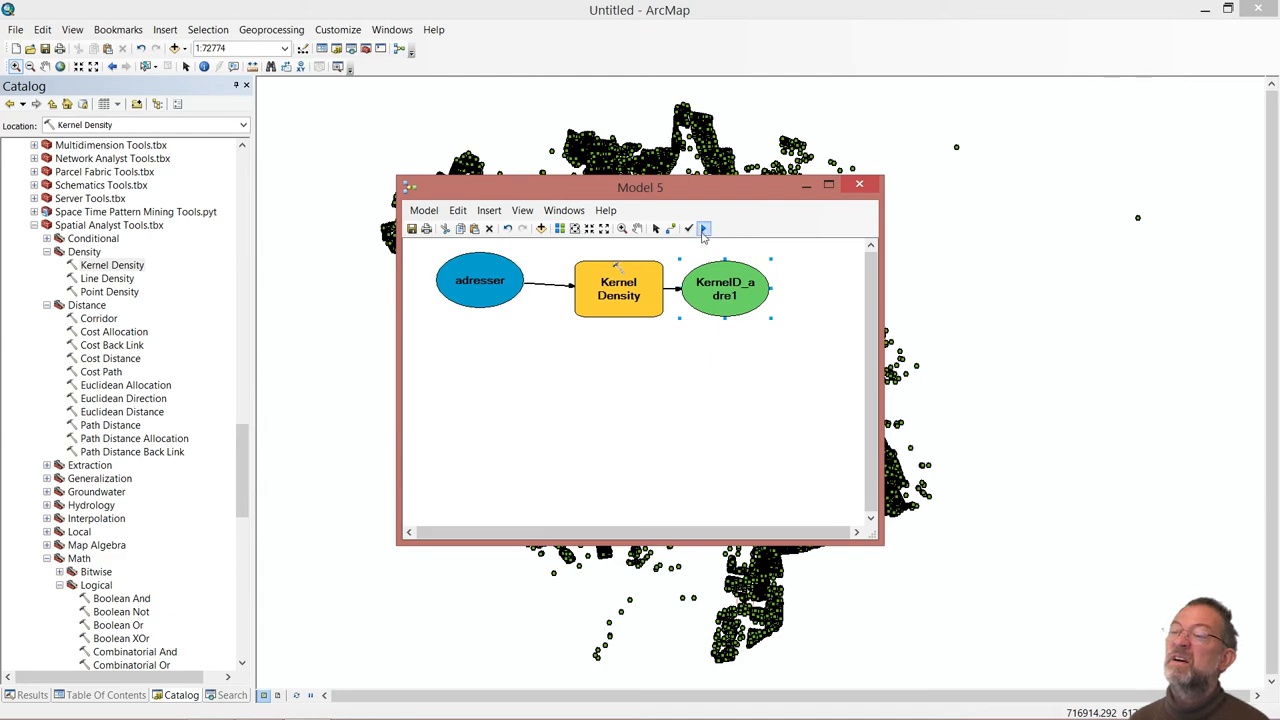
left_click(704, 229)
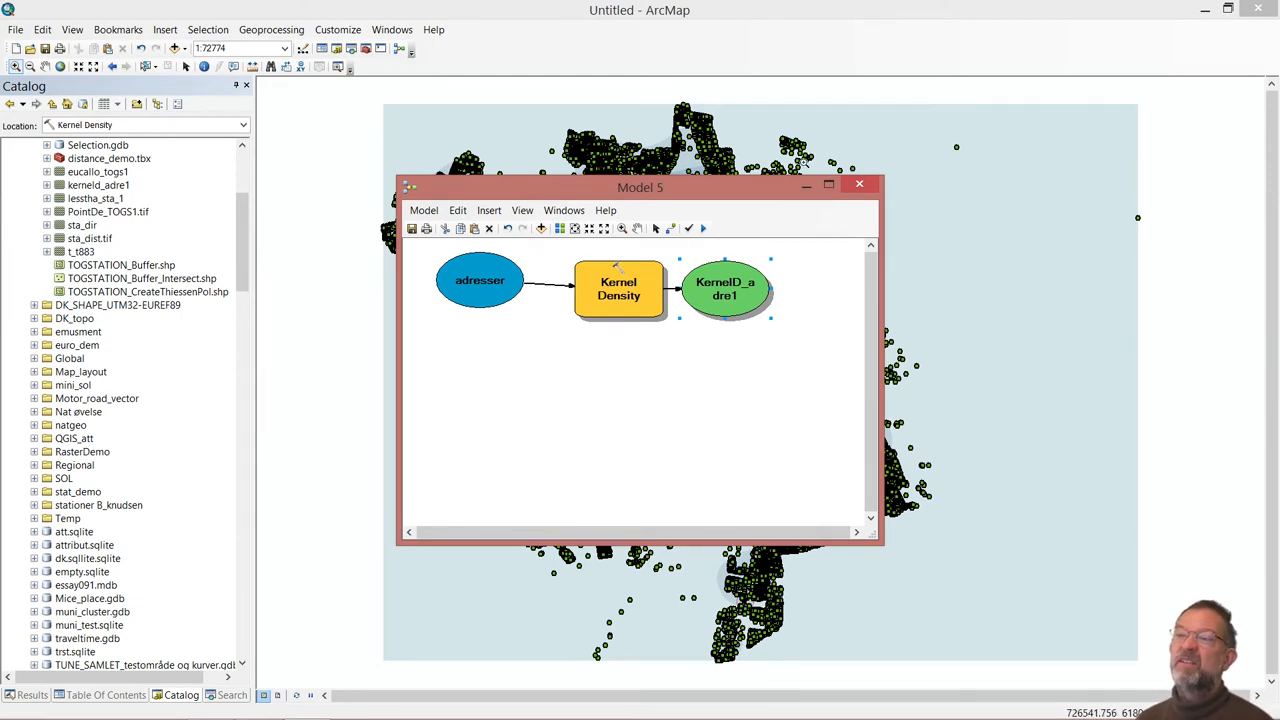
mouse_move(828, 186)
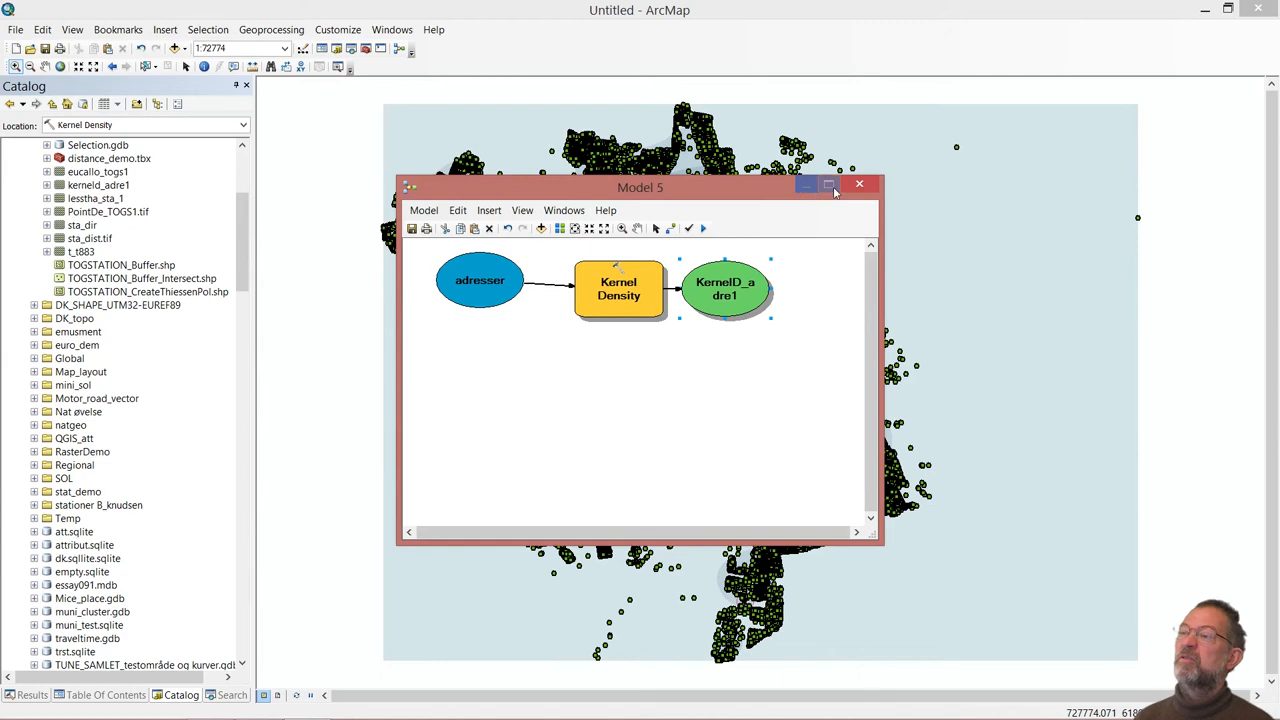
Close the Model 5 window and switch to the Search panel.
left_click(858, 184)
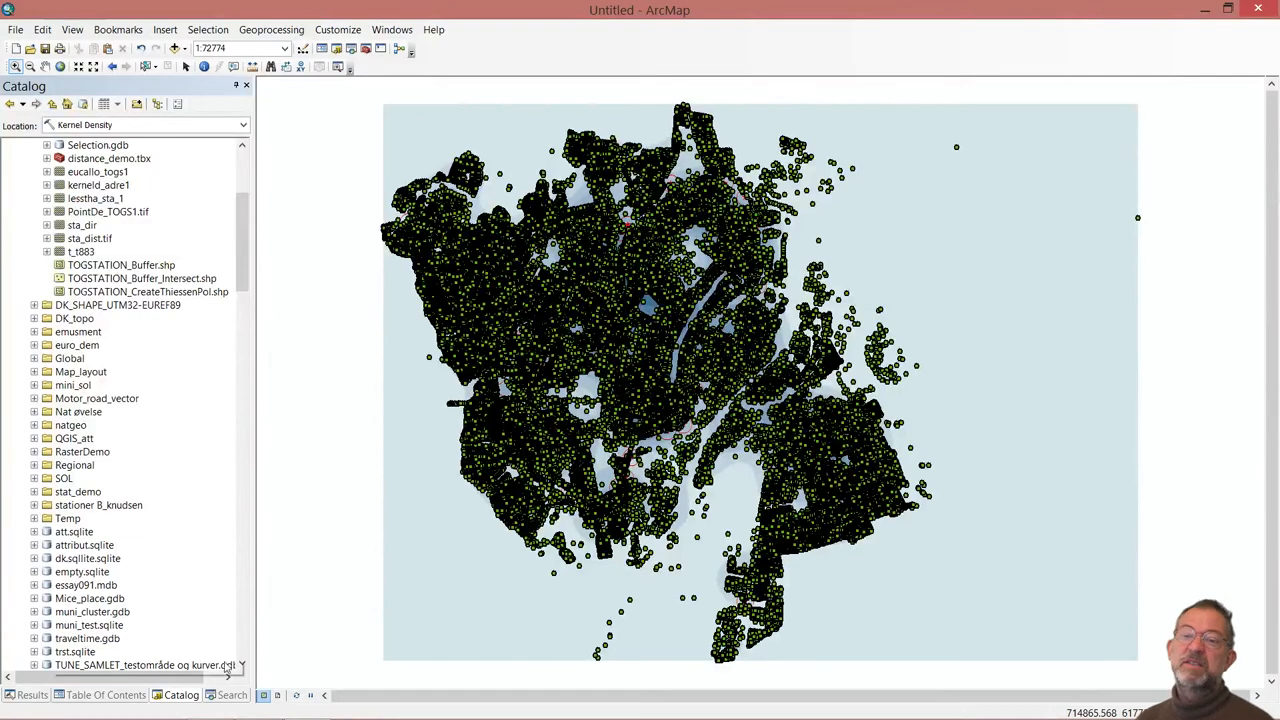
left_click(231, 694)
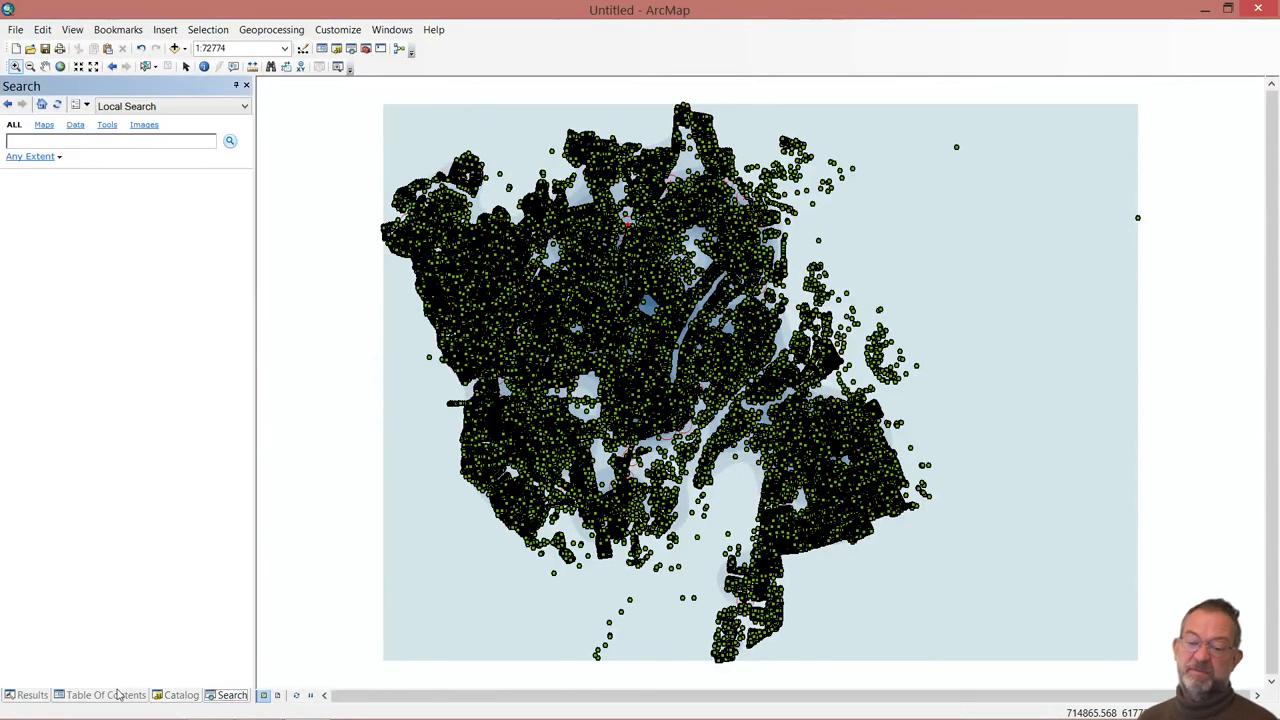
Show the layer list with KernelD_adre1 in blue shades under the TOGSTATION symbols.
left_click(104, 695)
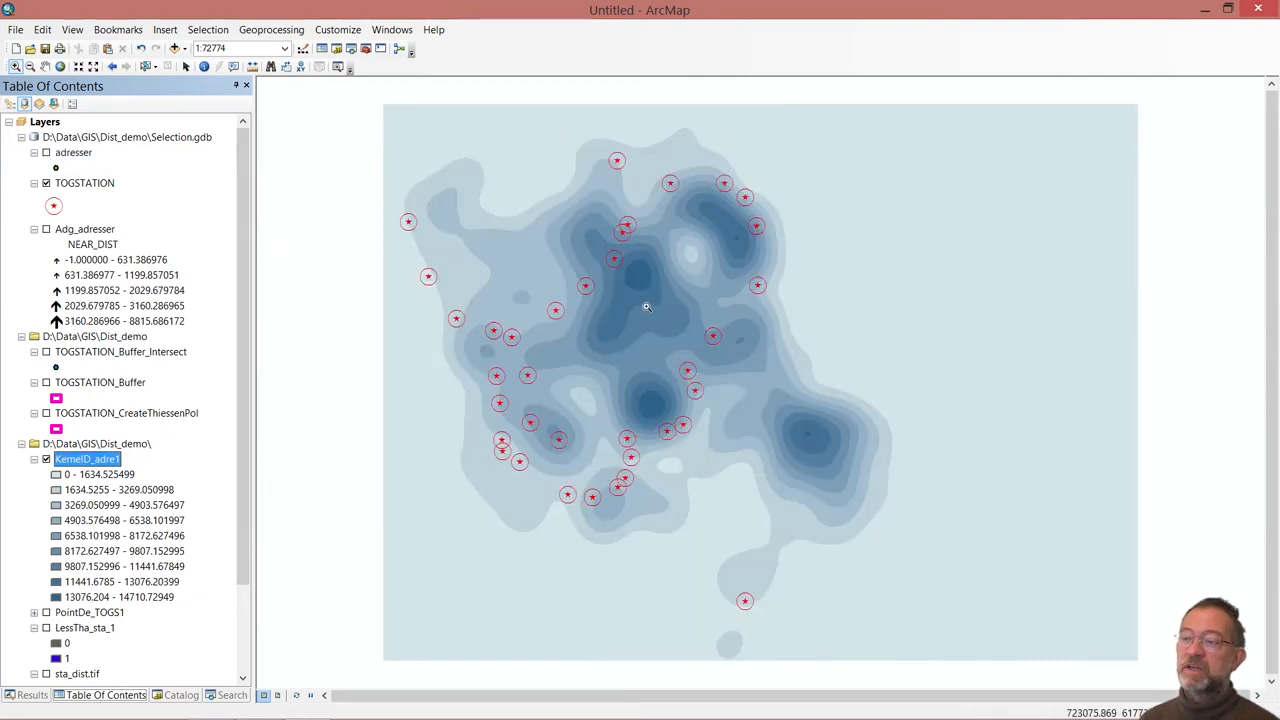
mouse_move(737, 272)
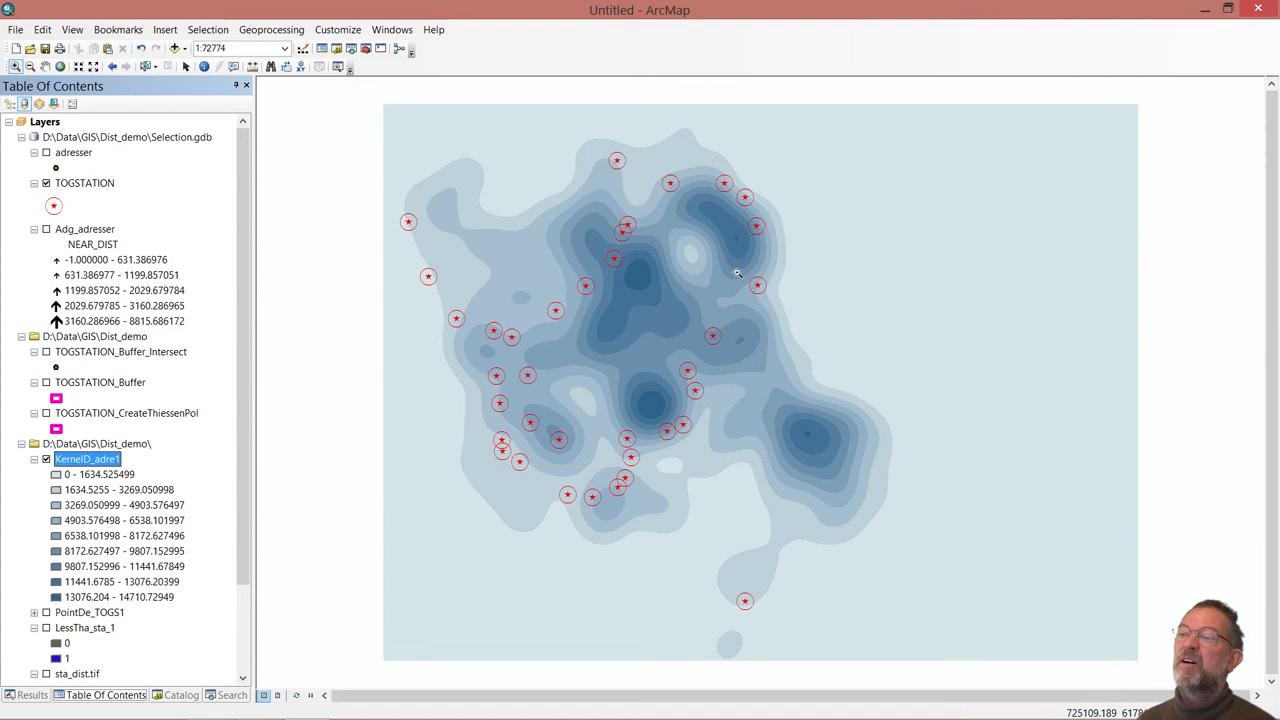
mouse_move(813, 448)
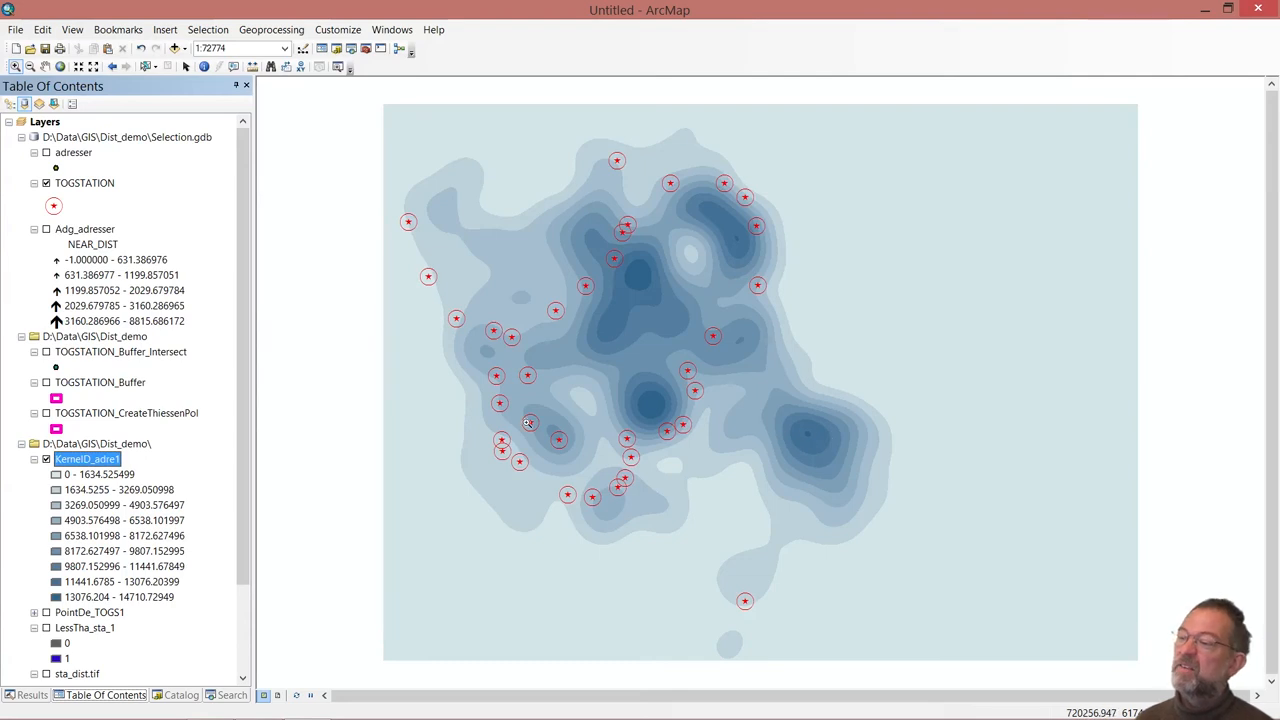
mouse_move(601, 367)
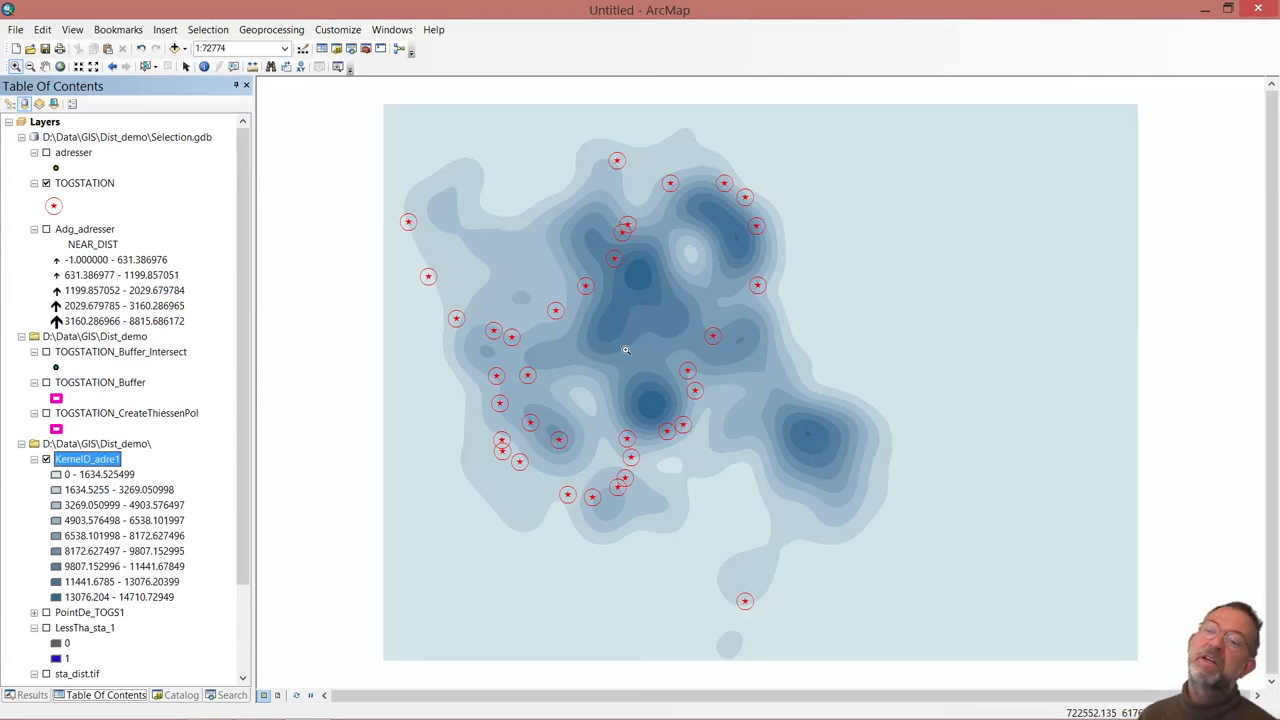
mouse_move(659, 350)
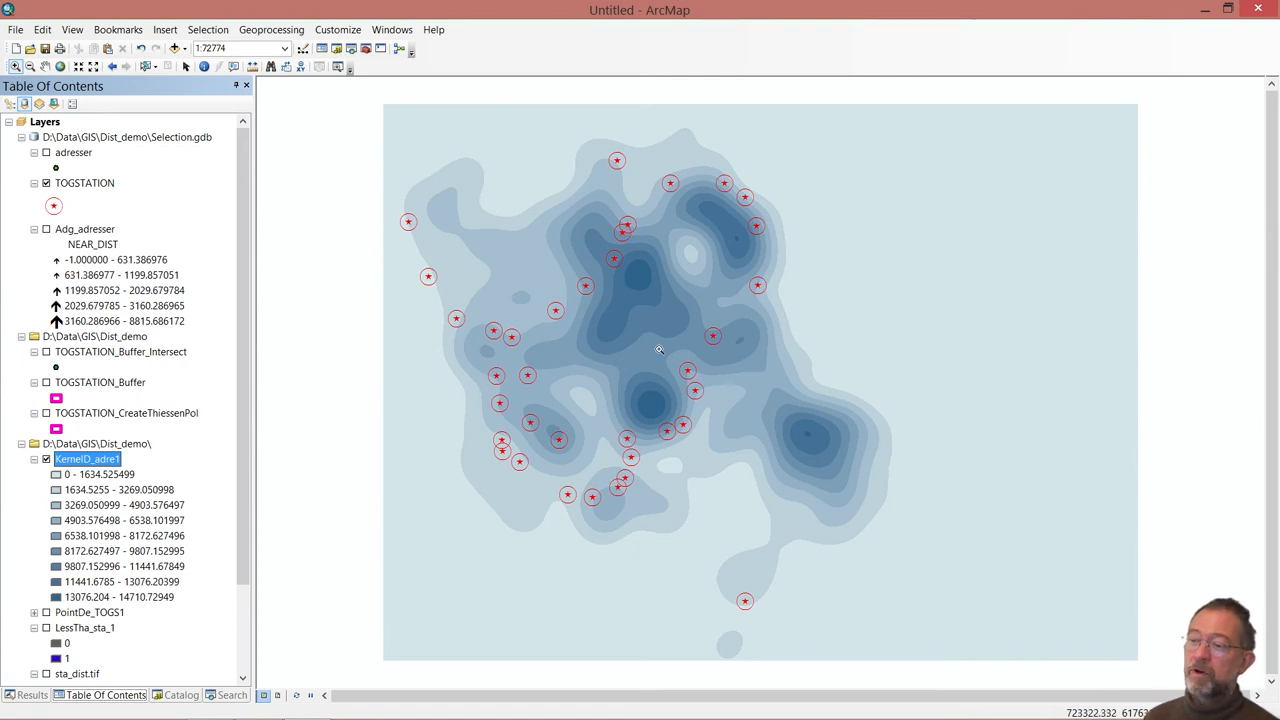
mouse_move(629, 376)
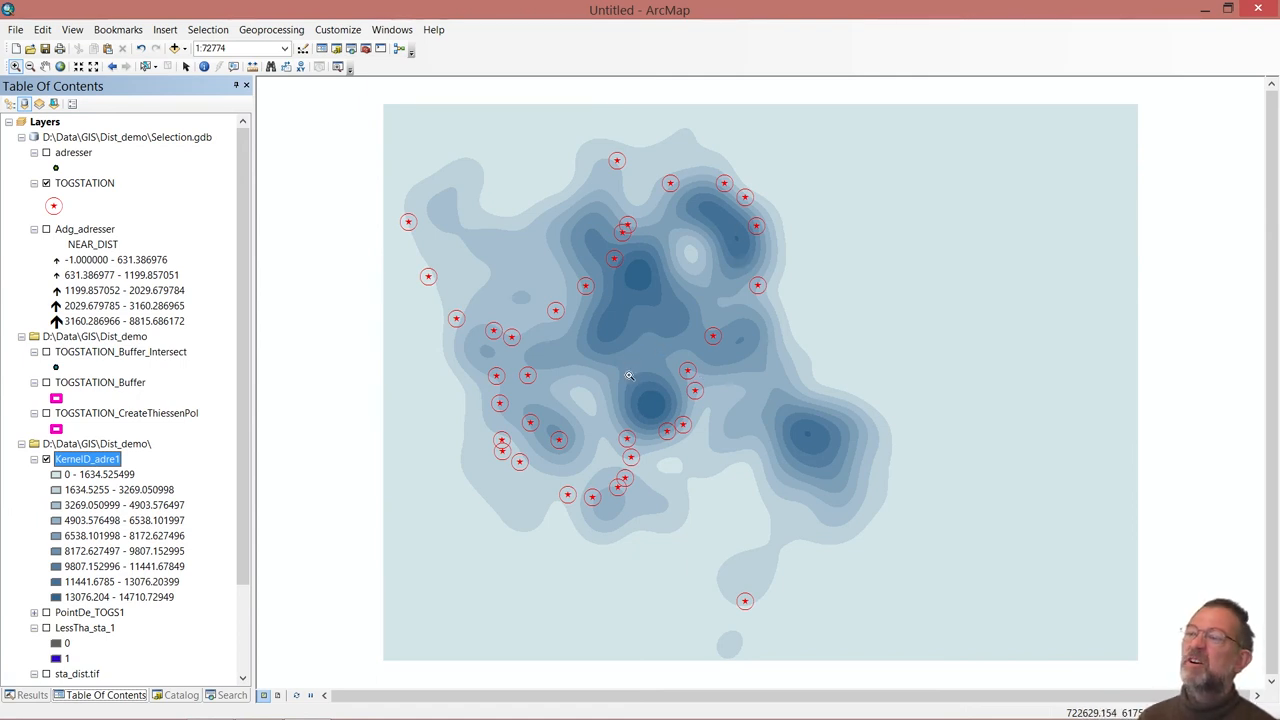